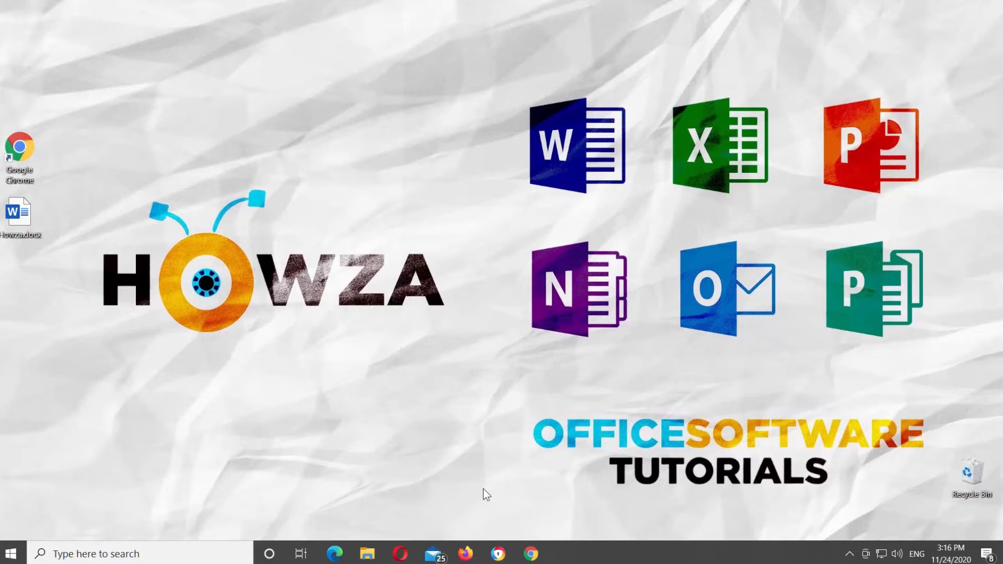
mouse_move(53, 235)
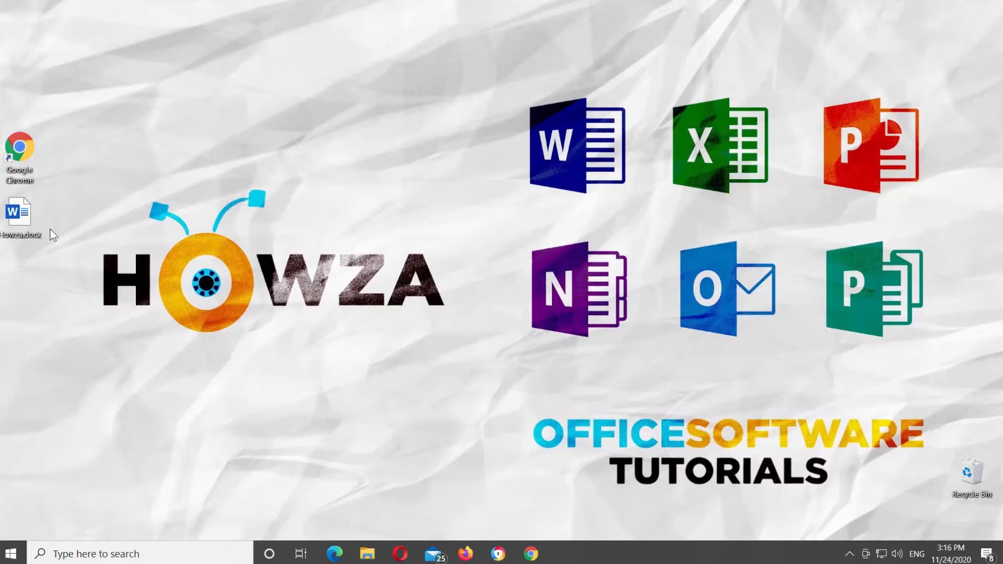
Open Howza.docx from the desktop in Word
double_click(18, 214)
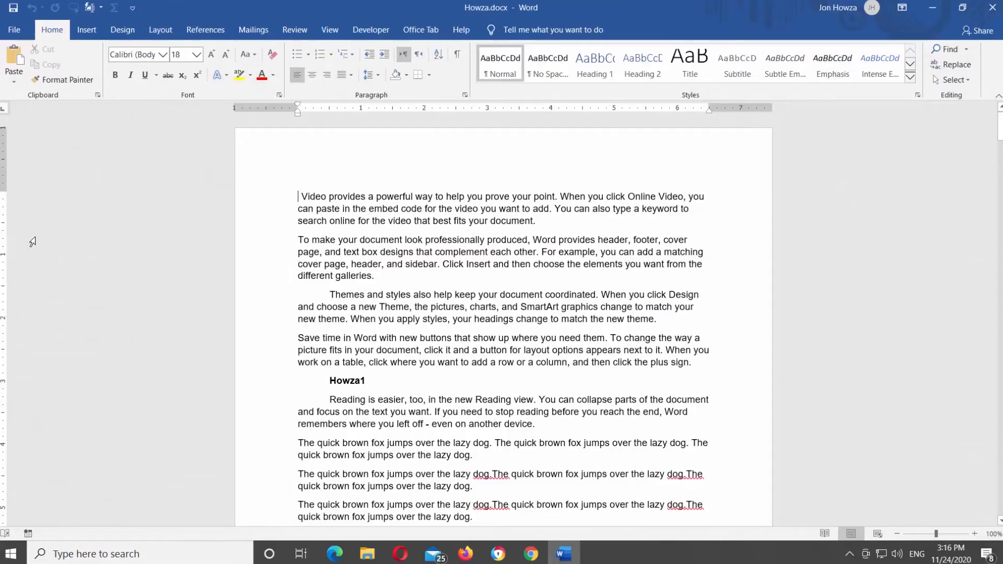
Scroll the Howza document and switch the ribbon to Layout
scroll(down, 3)
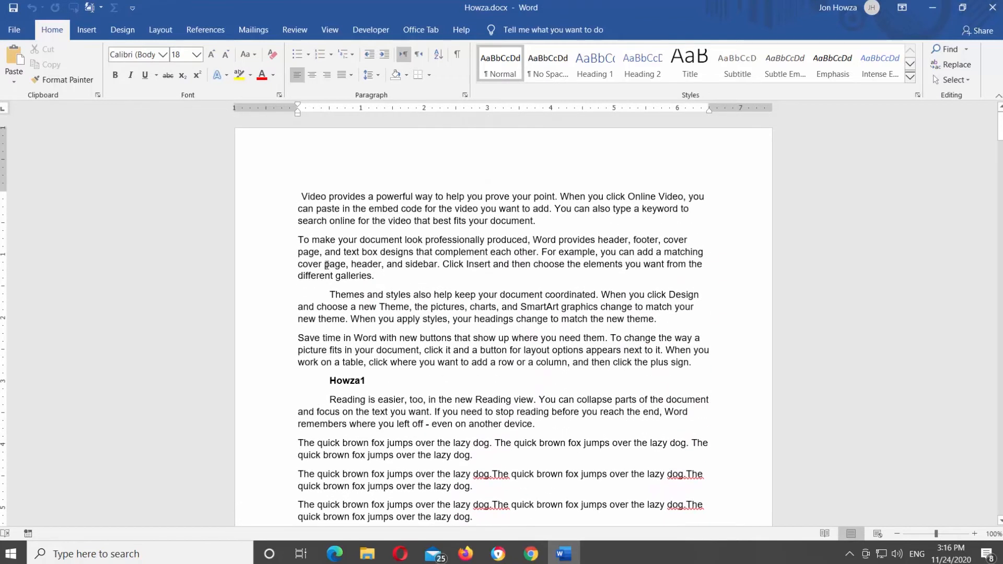
click(160, 29)
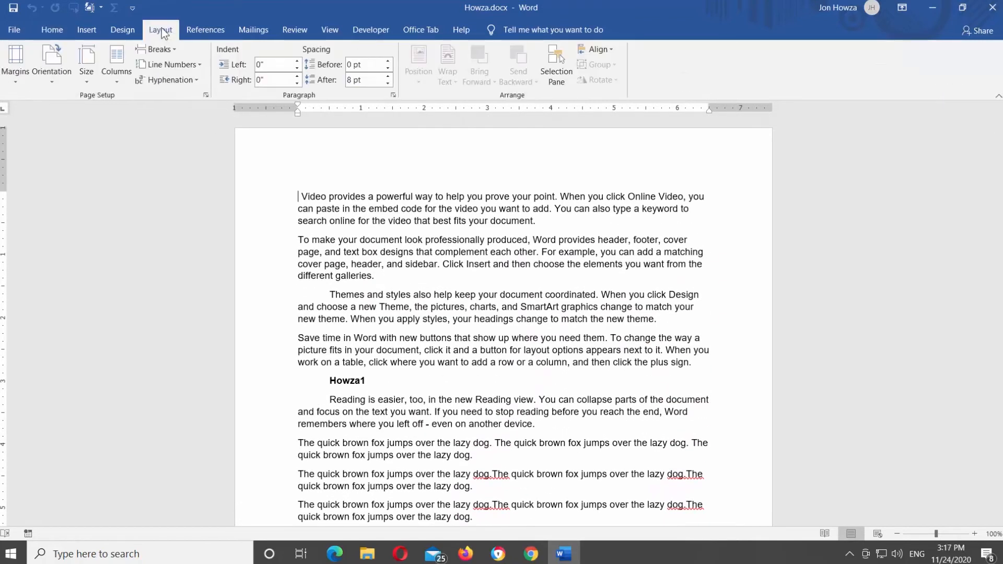
click(171, 63)
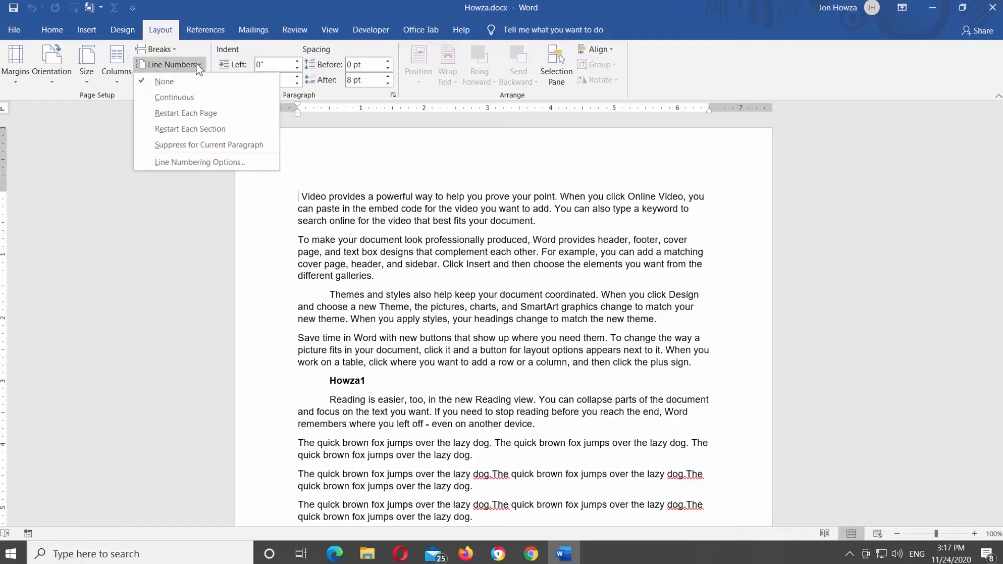
click(174, 97)
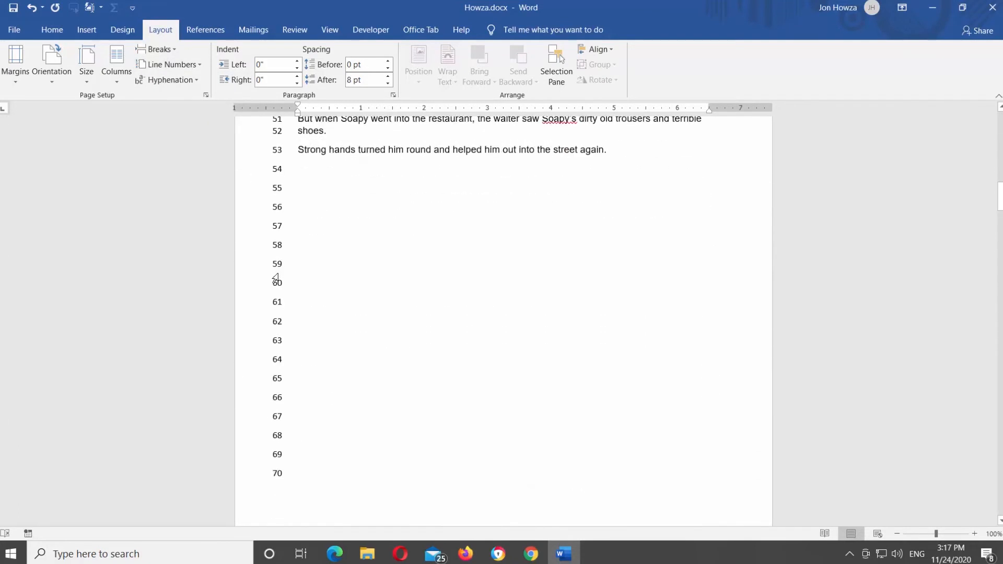
scroll(down, 3)
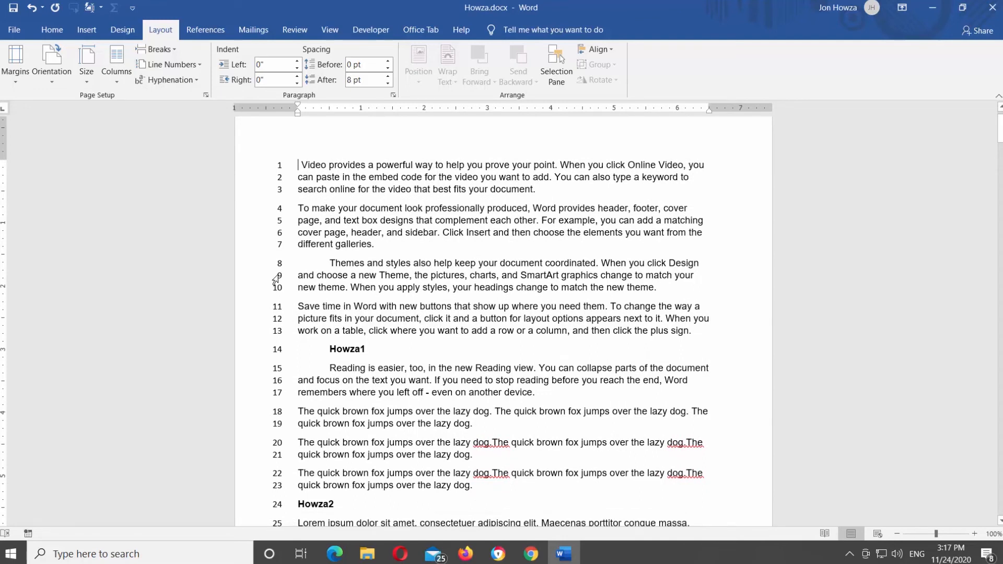
click(171, 64)
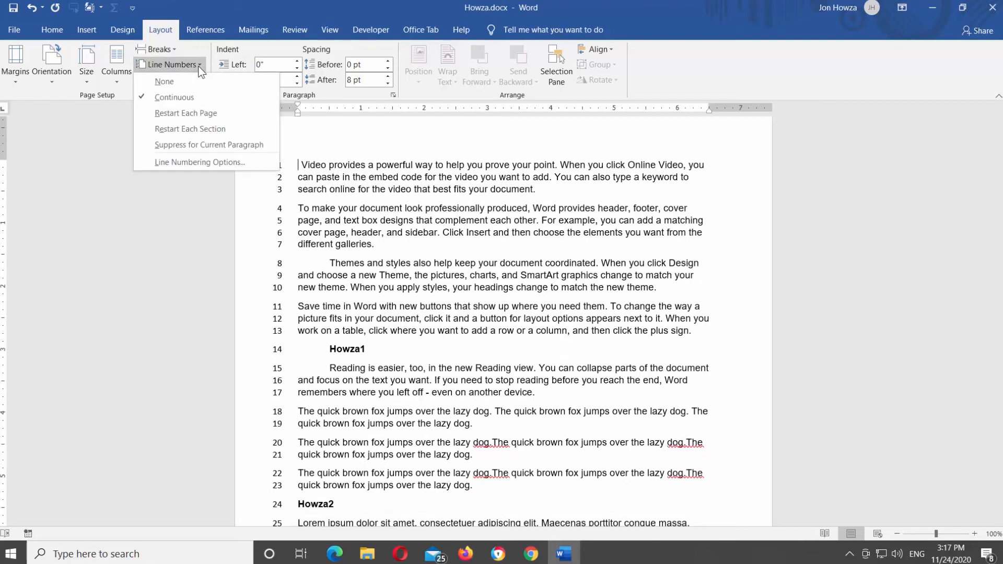
click(164, 81)
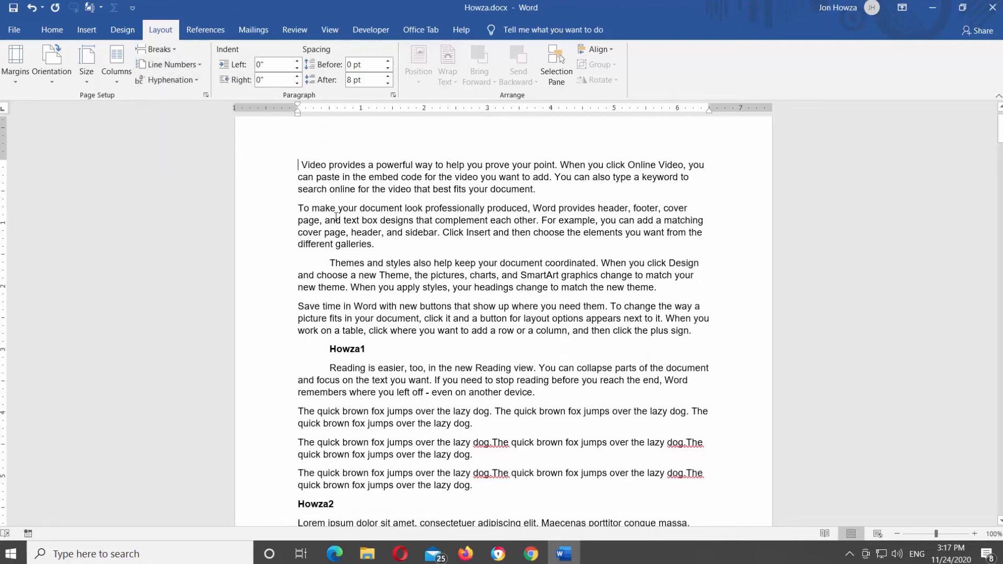